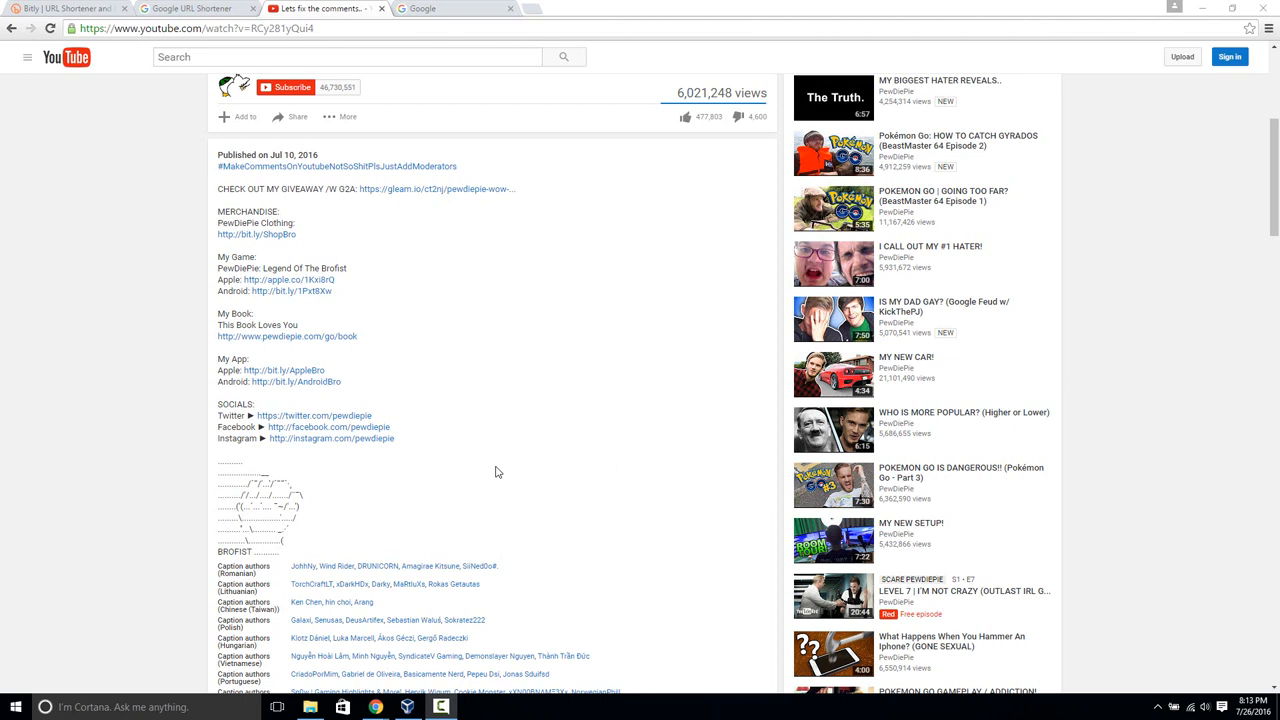
pyautogui.moveTo(432, 372)
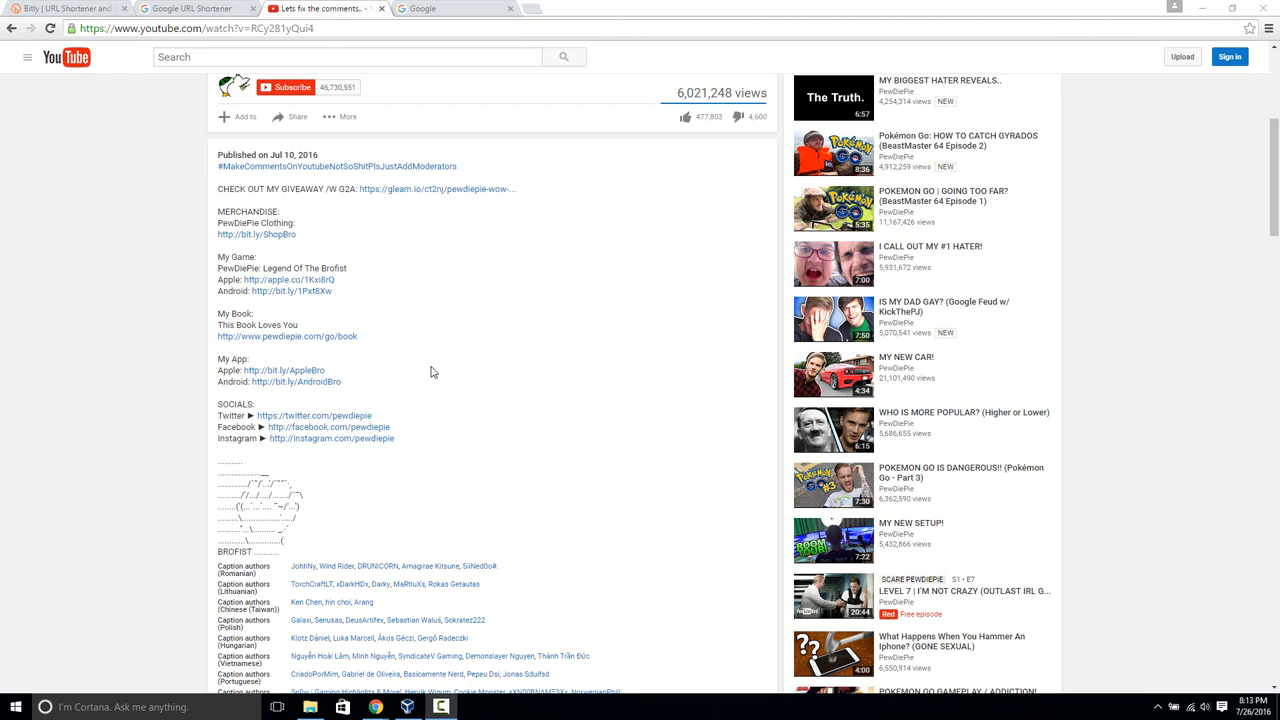
pyautogui.moveTo(364, 388)
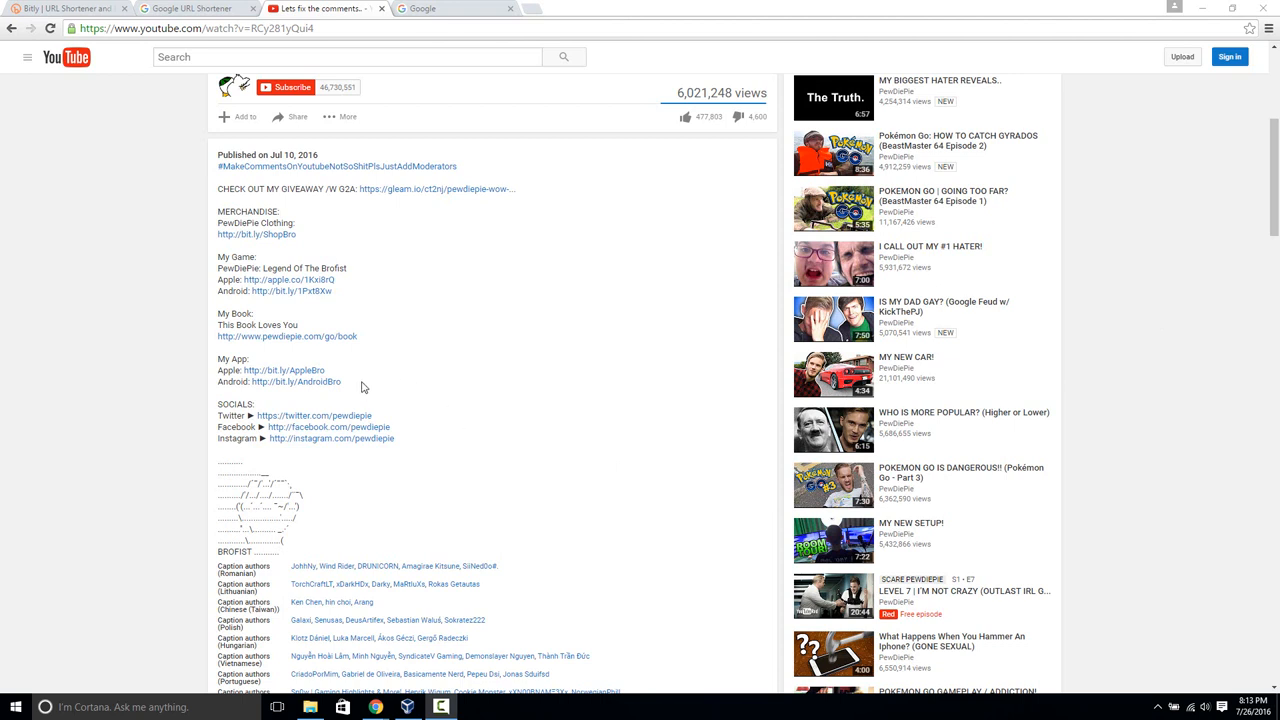
pyautogui.moveTo(412, 392)
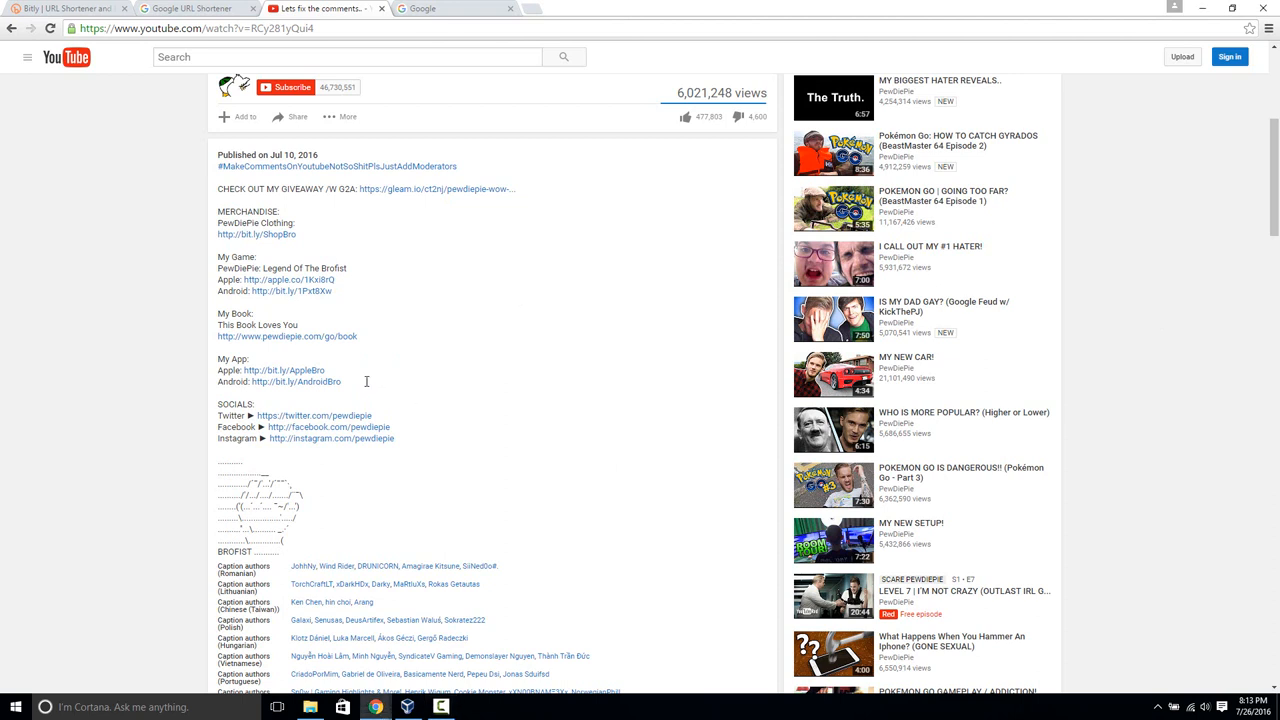
pyautogui.moveTo(348, 384)
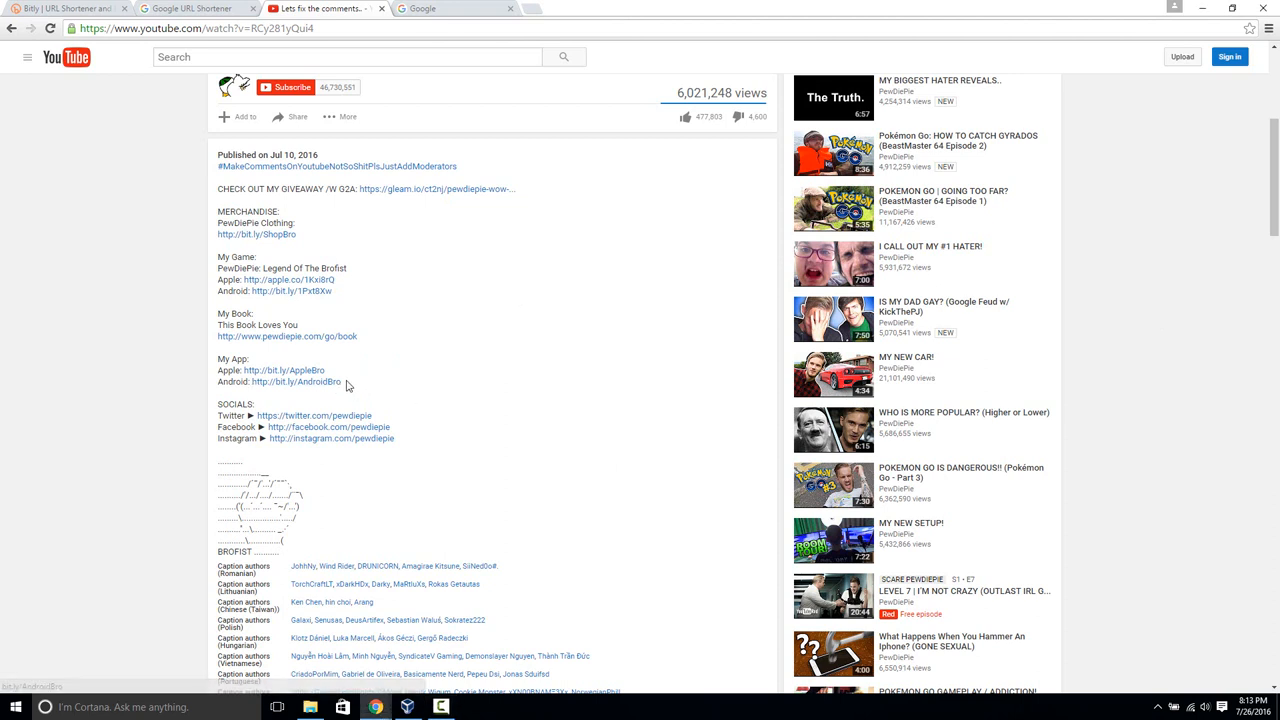
pyautogui.doubleClick(296, 380)
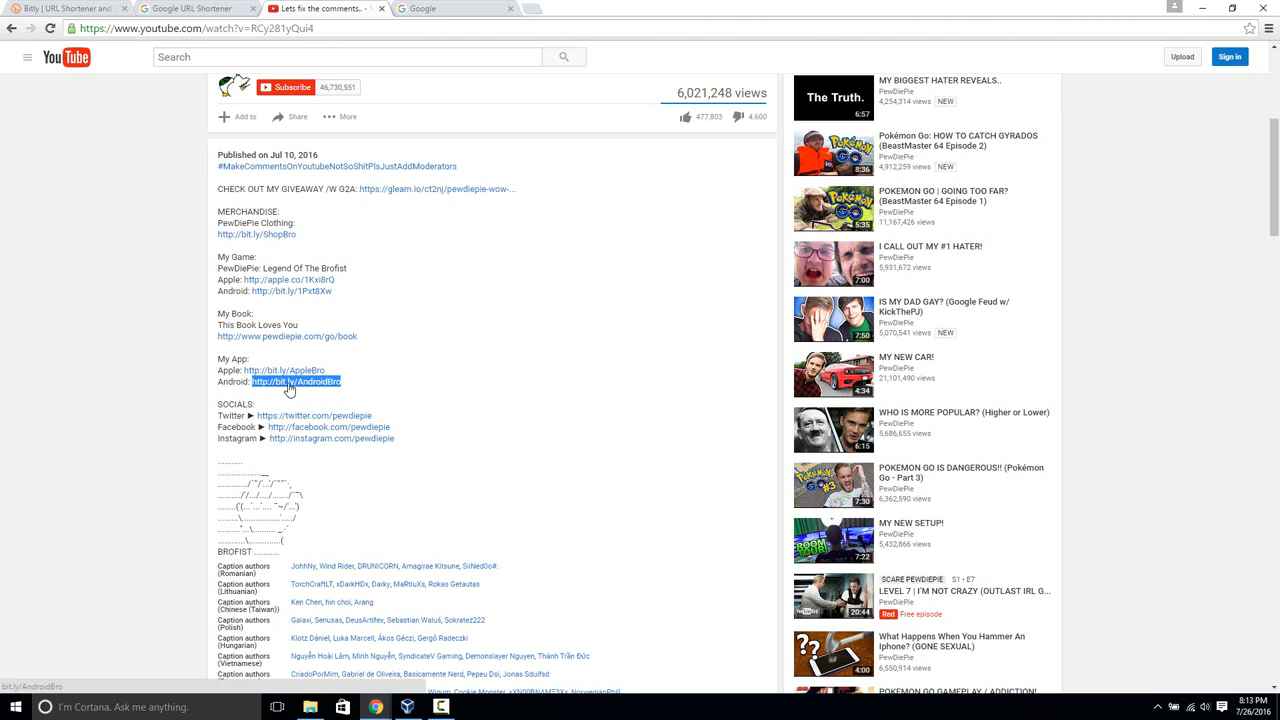
pyautogui.moveTo(320, 388)
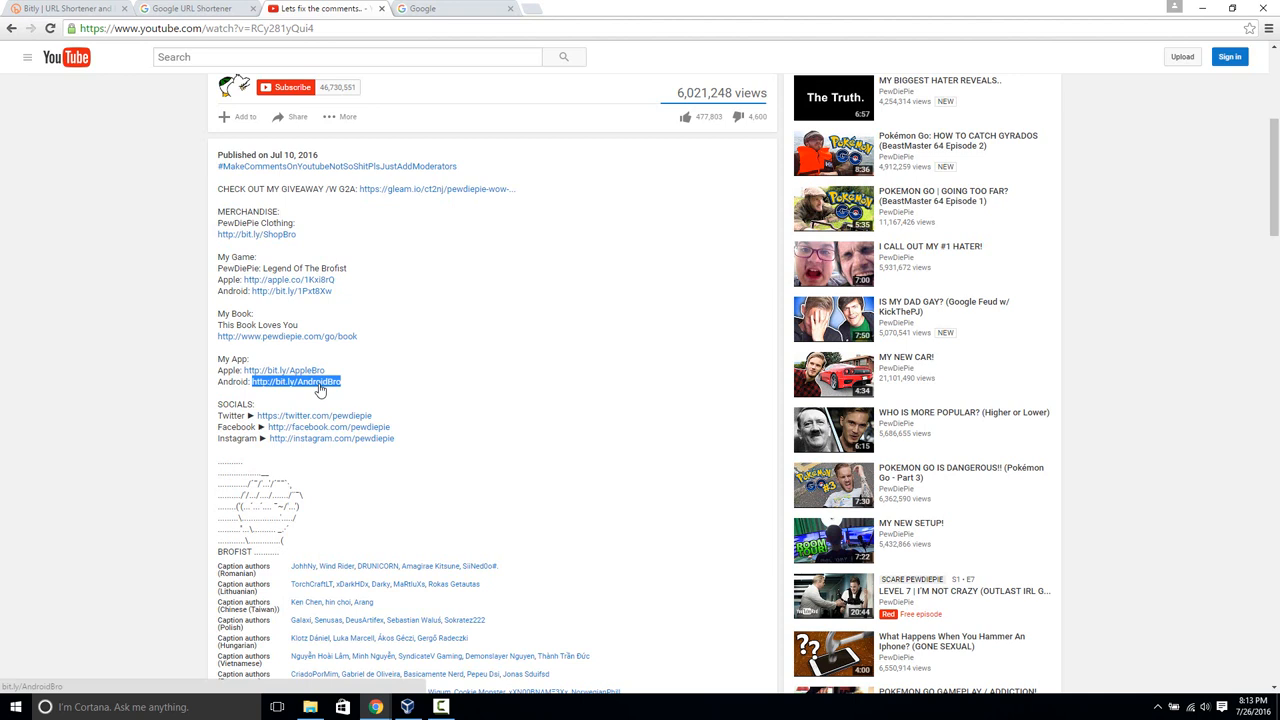
pyautogui.moveTo(364, 488)
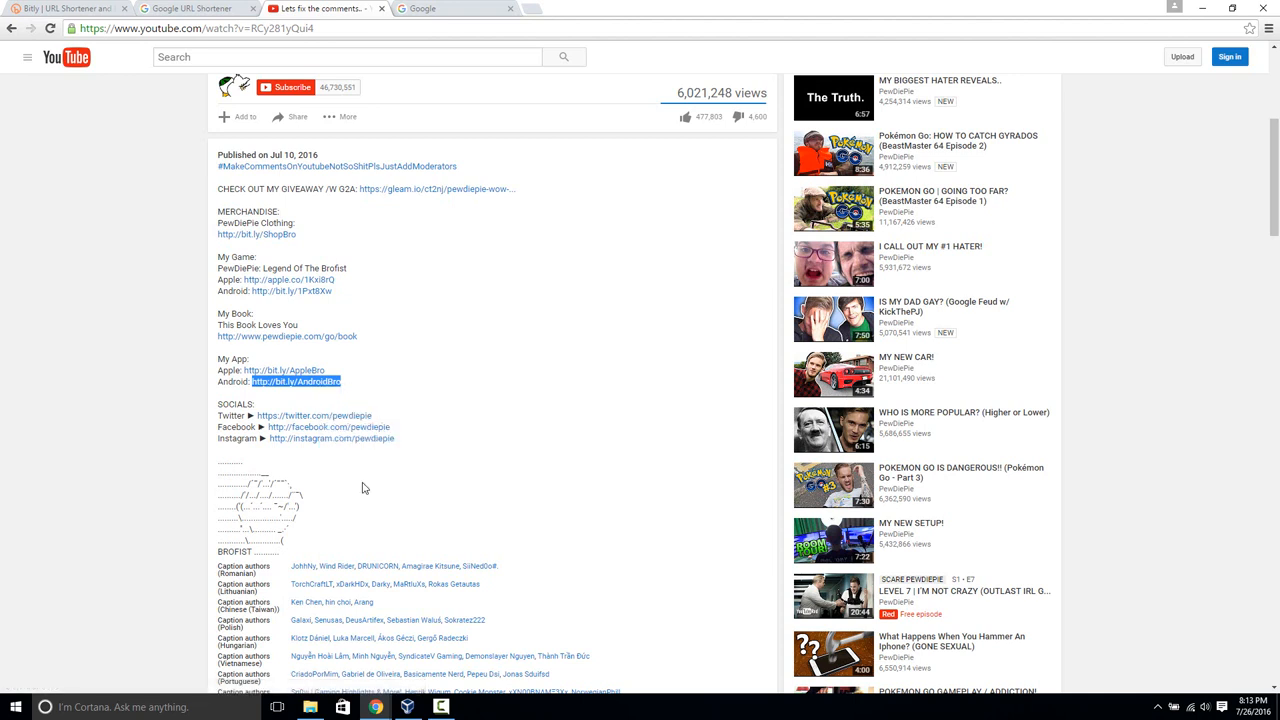
pyautogui.click(450, 8)
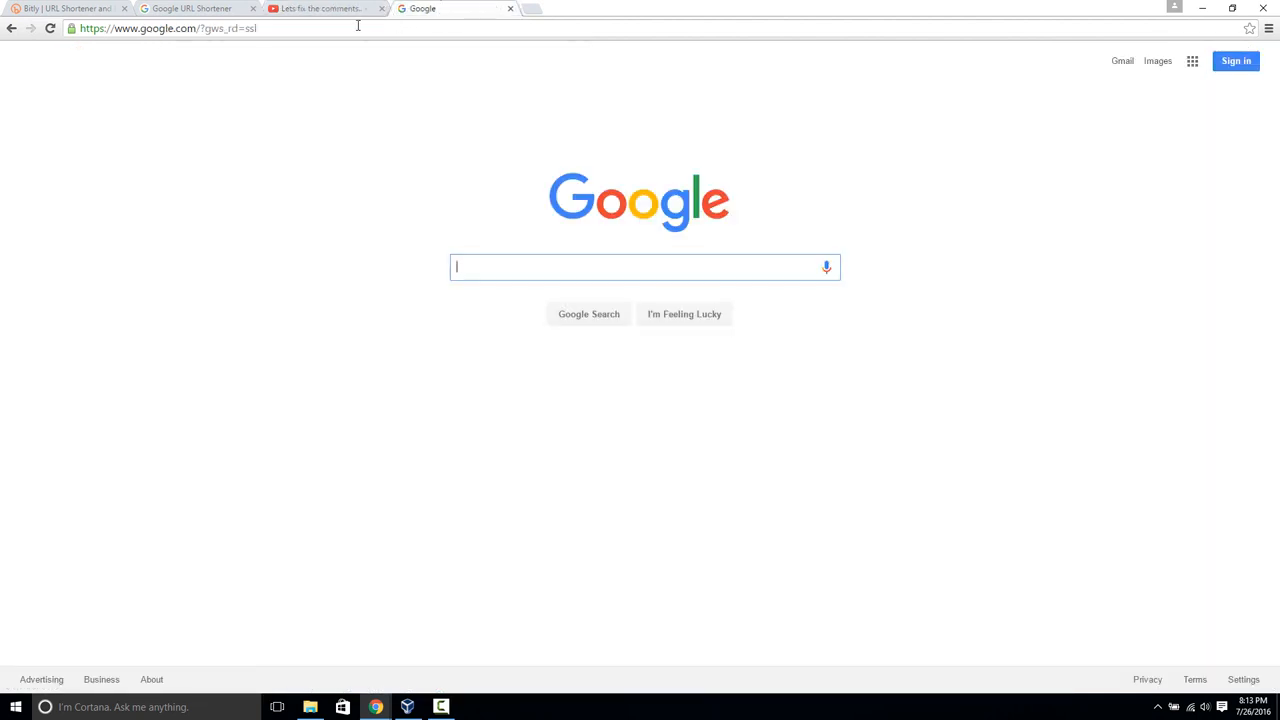
pyautogui.write('http://bit.ly/AndroidBro')
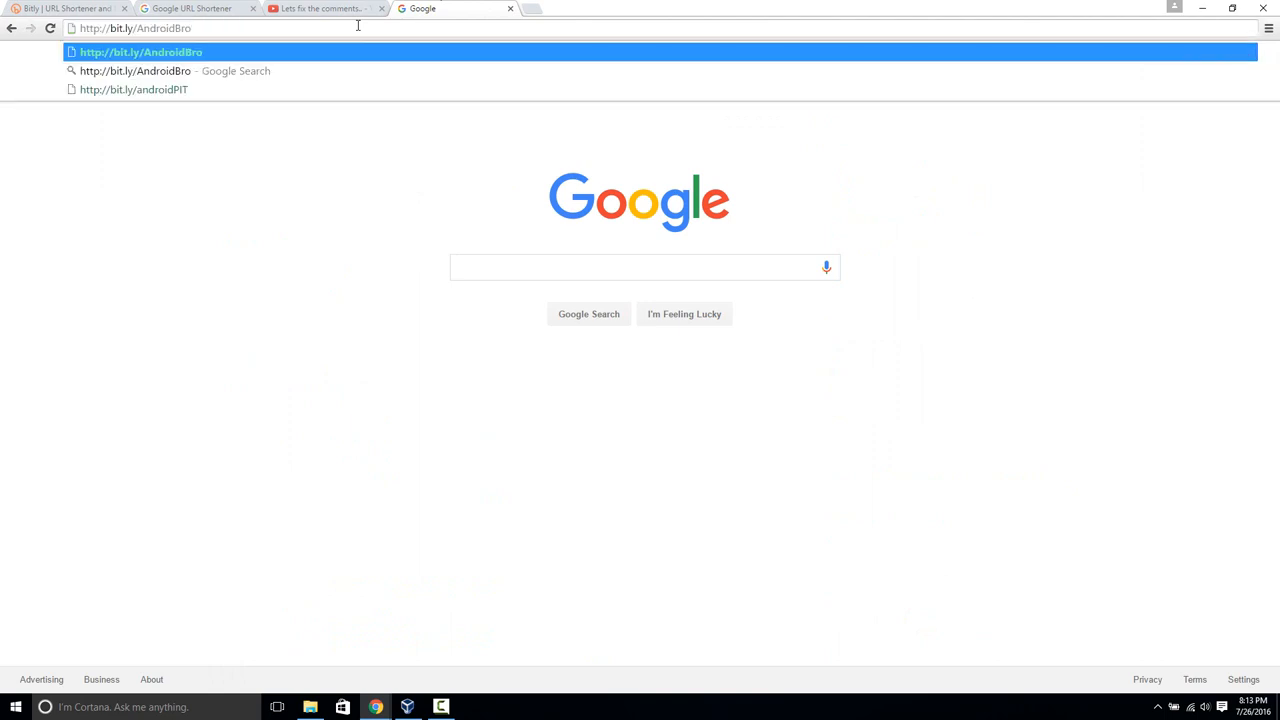
pyautogui.write('+')
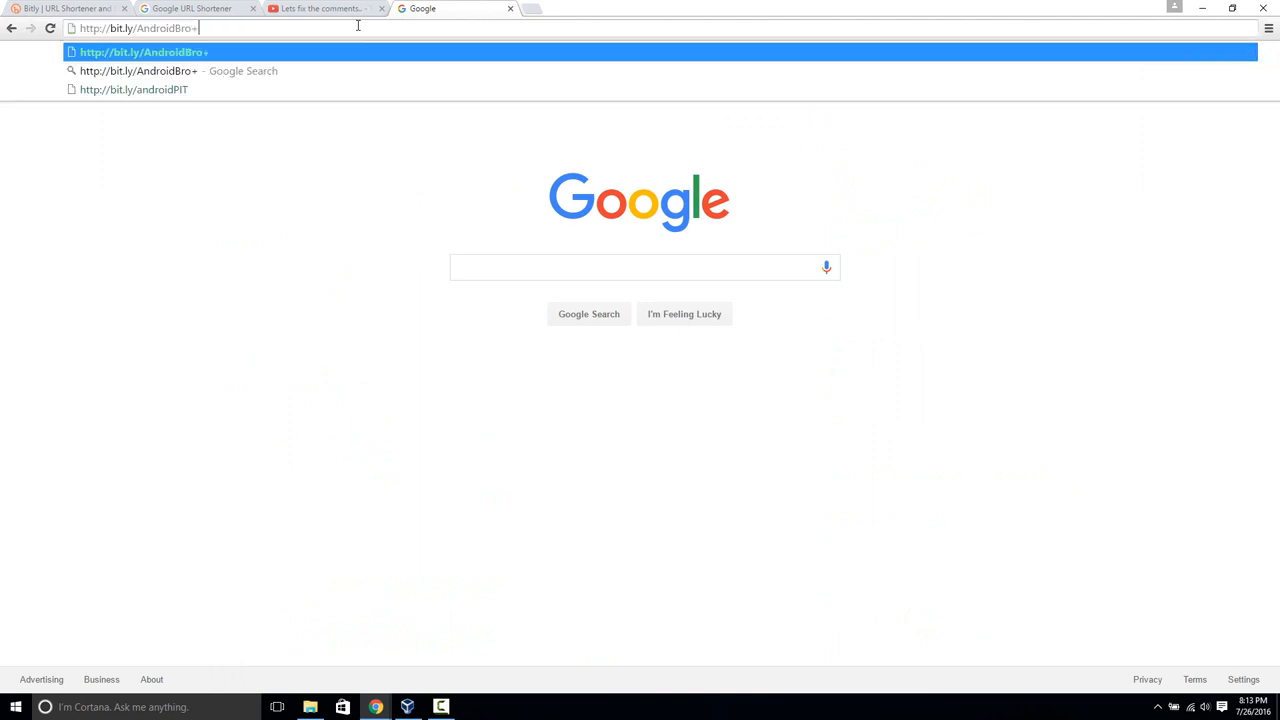
pyautogui.press('Return')
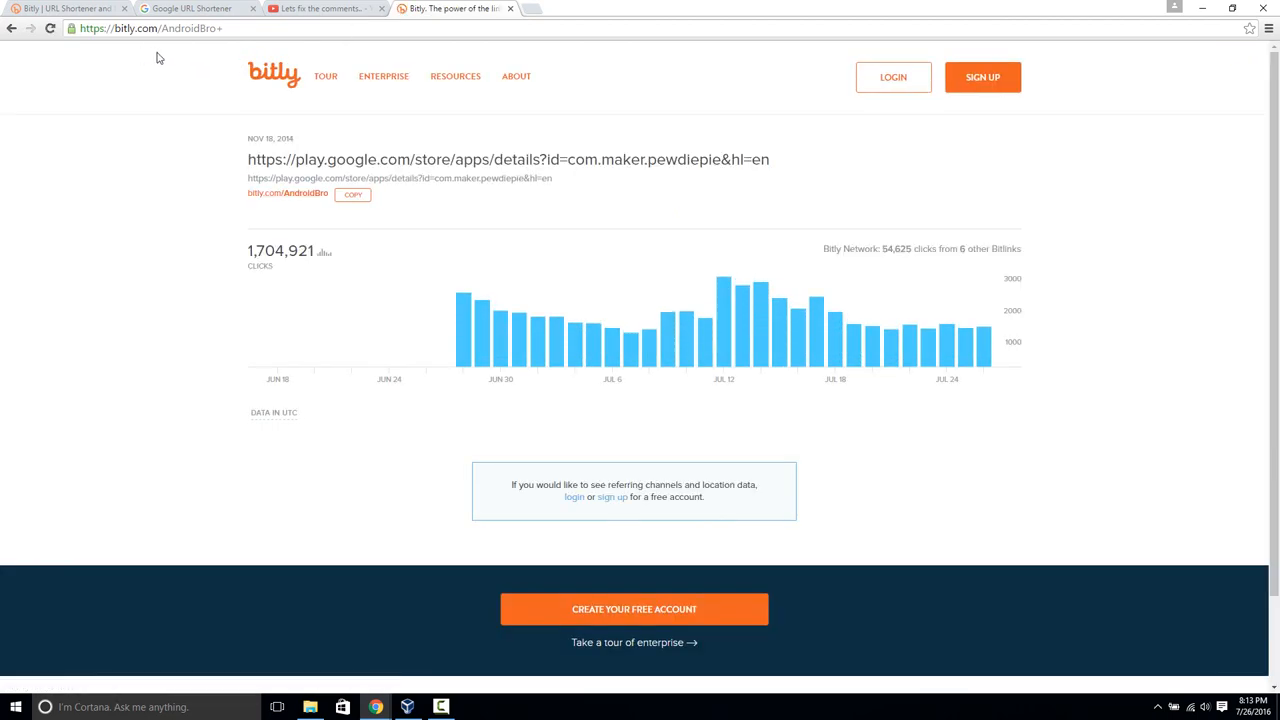
pyautogui.moveTo(198, 48)
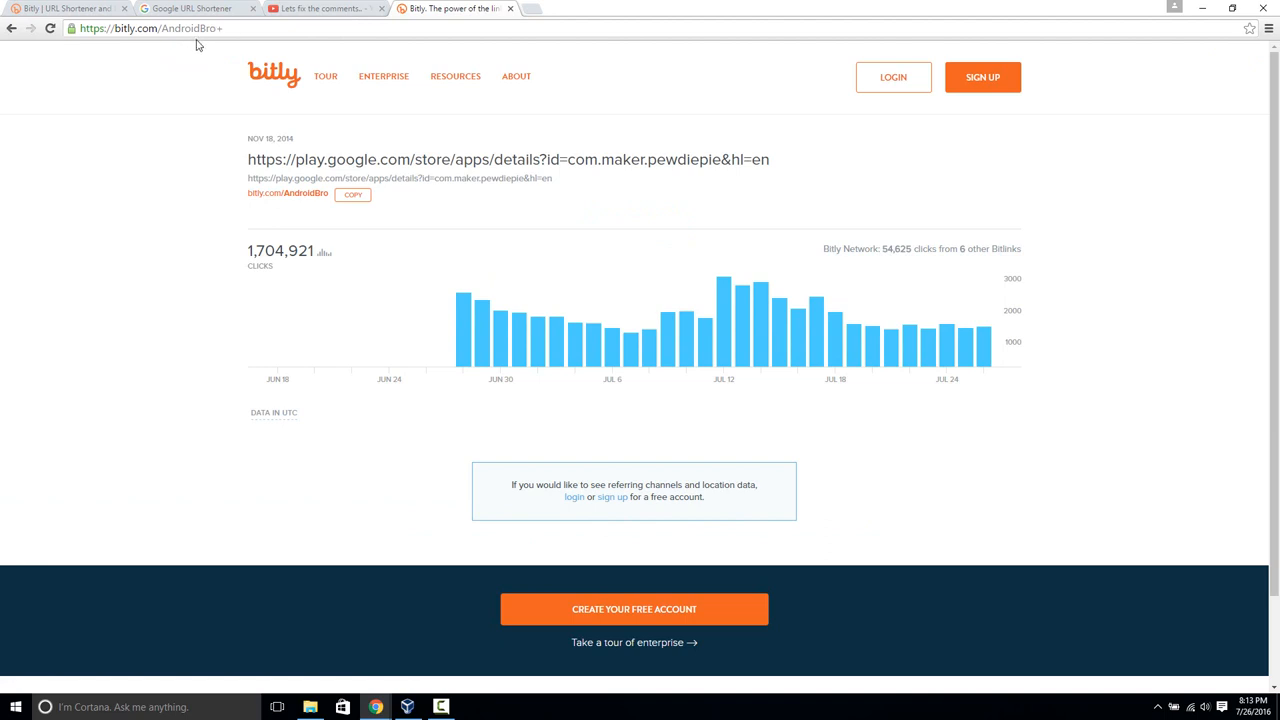
pyautogui.moveTo(456, 76)
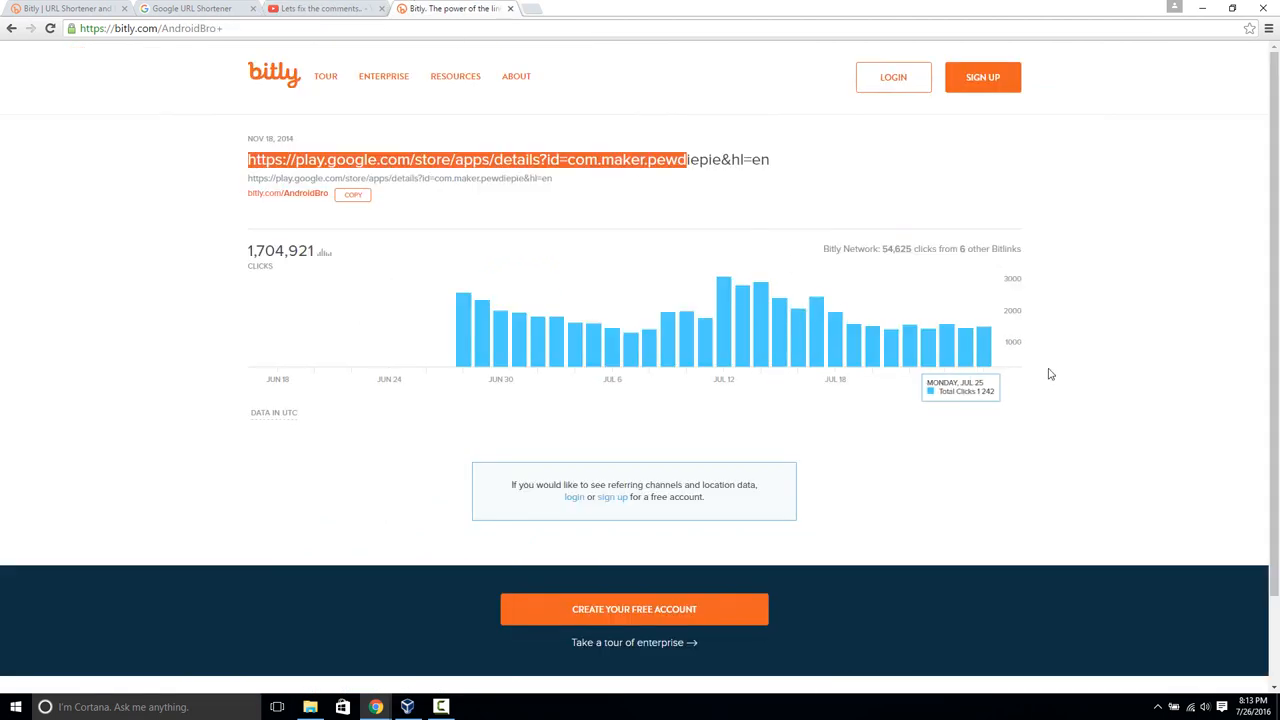
pyautogui.moveTo(348, 8)
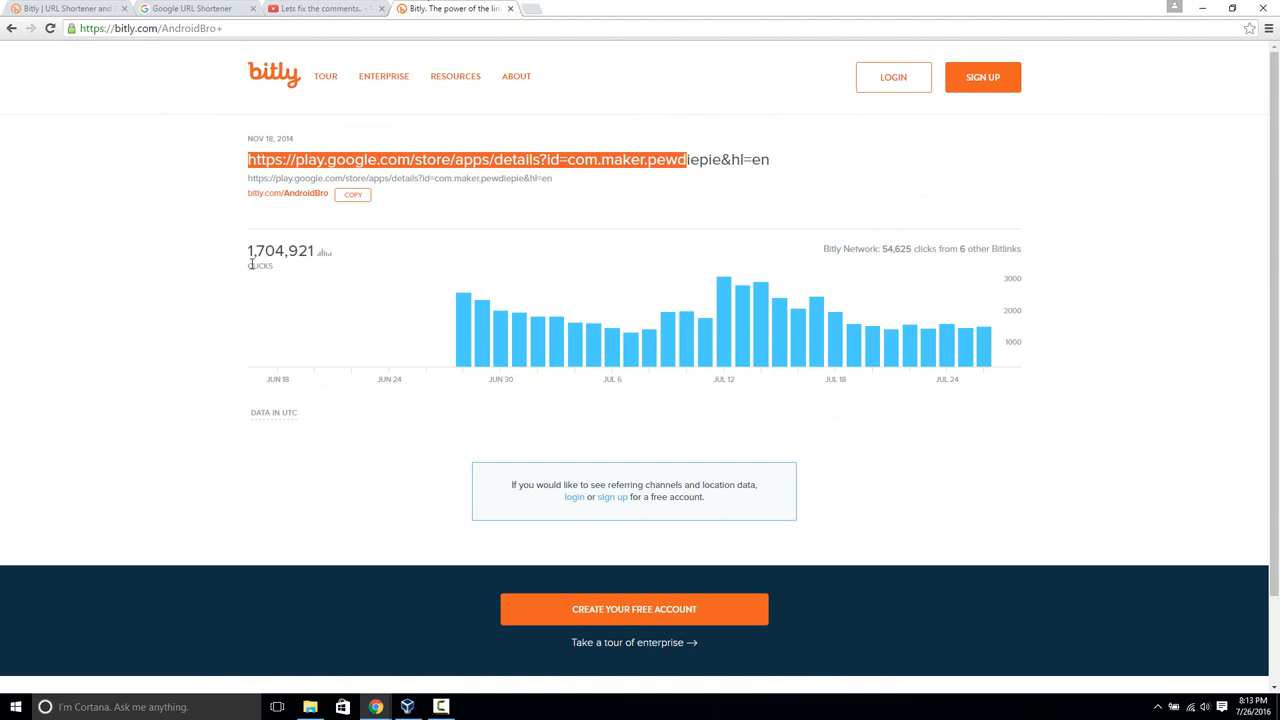
pyautogui.moveTo(246, 268)
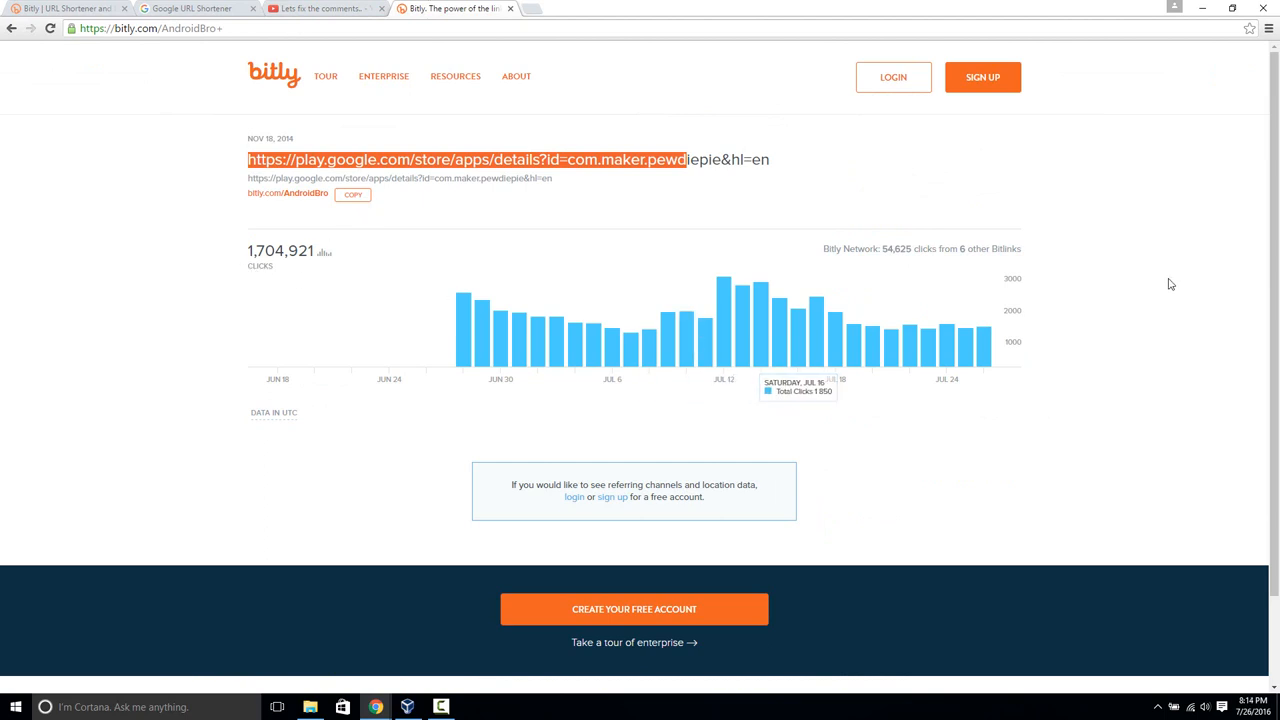
pyautogui.moveTo(696, 260)
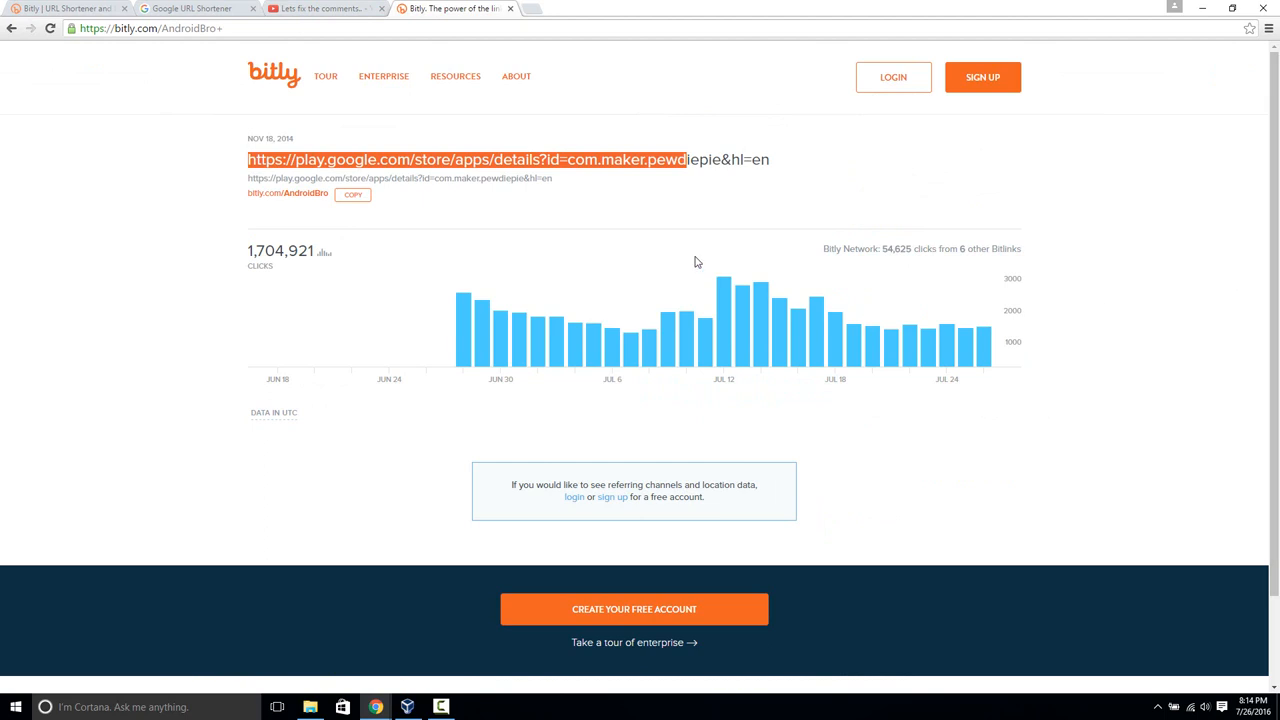
pyautogui.click(696, 262)
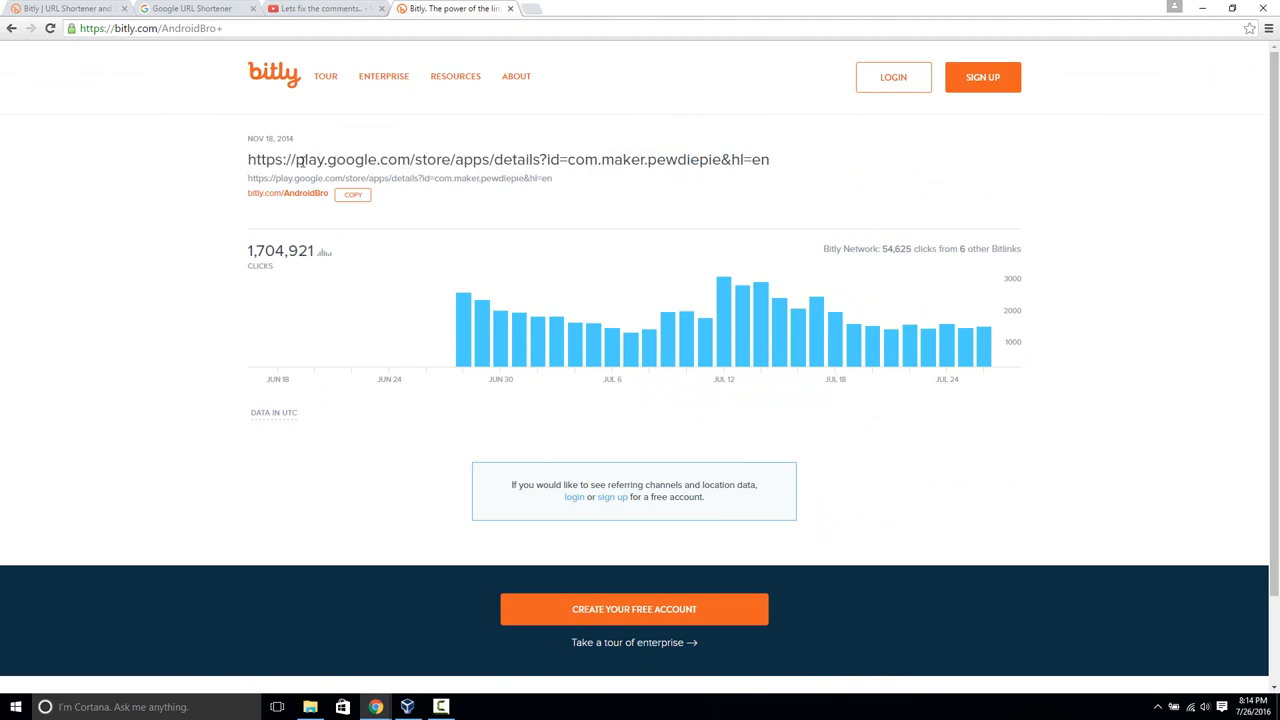
pyautogui.moveTo(592, 70)
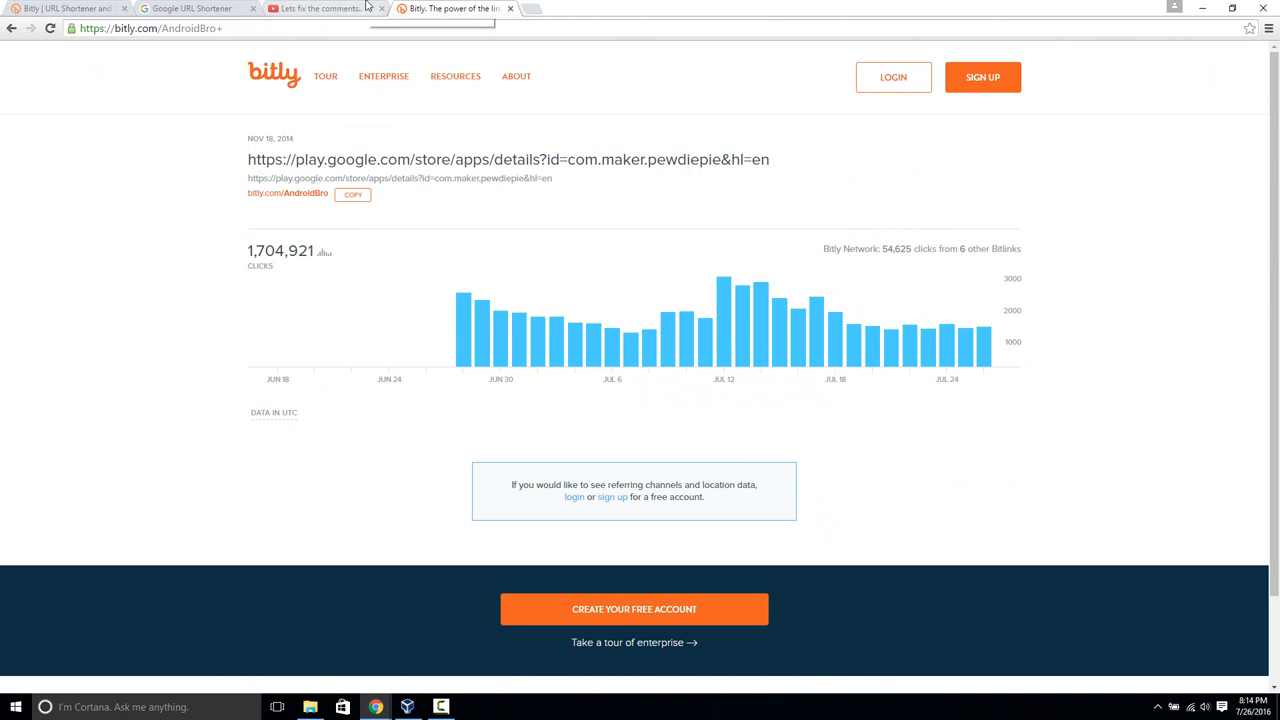
pyautogui.click(316, 8)
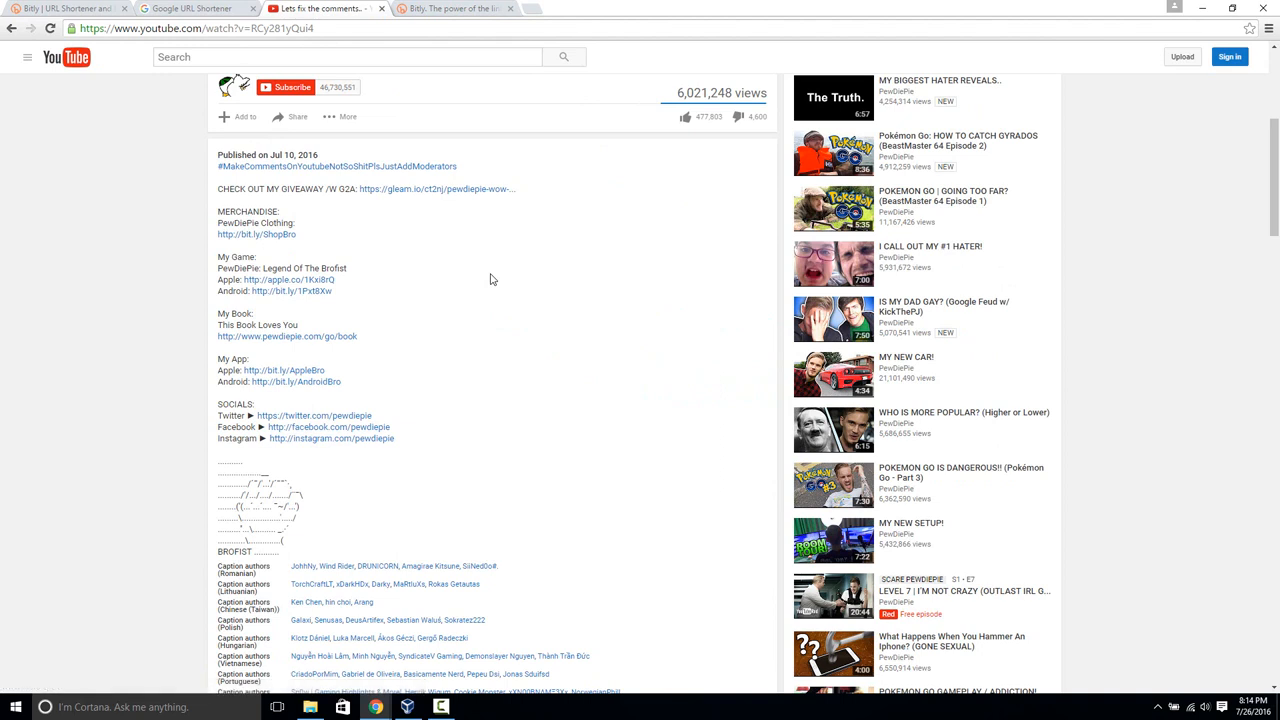
pyautogui.click(190, 8)
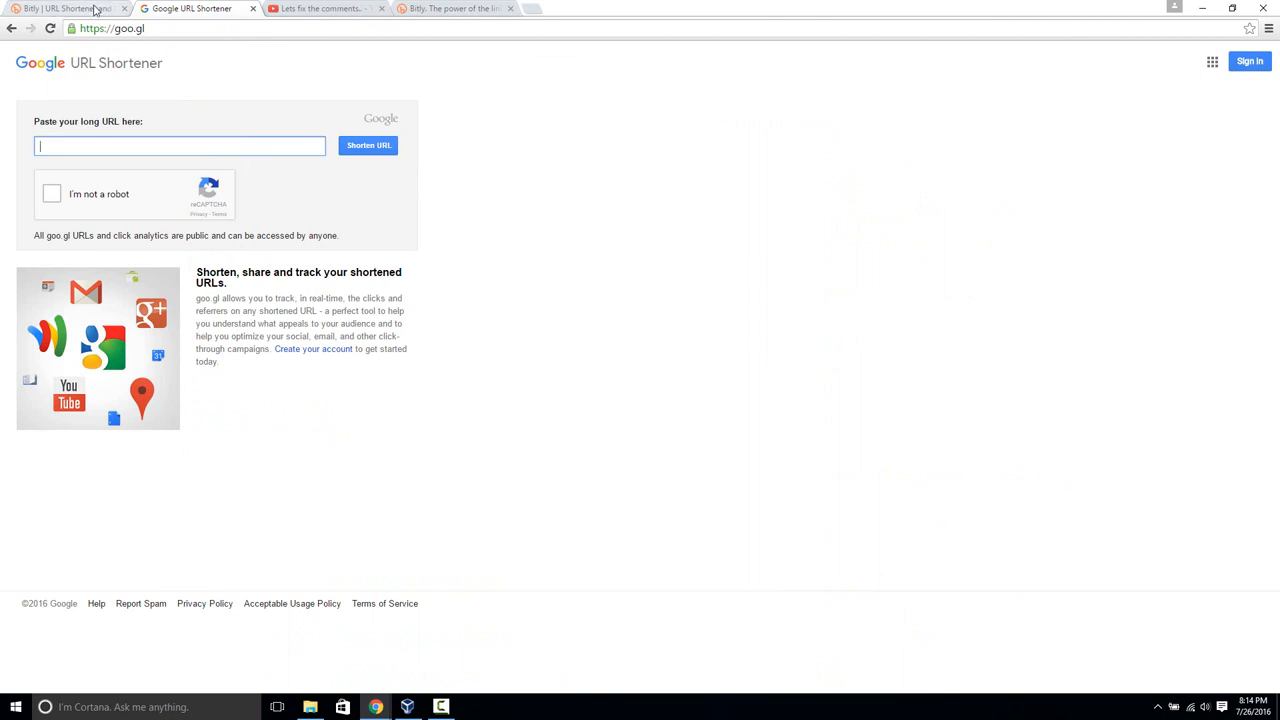
pyautogui.moveTo(348, 204)
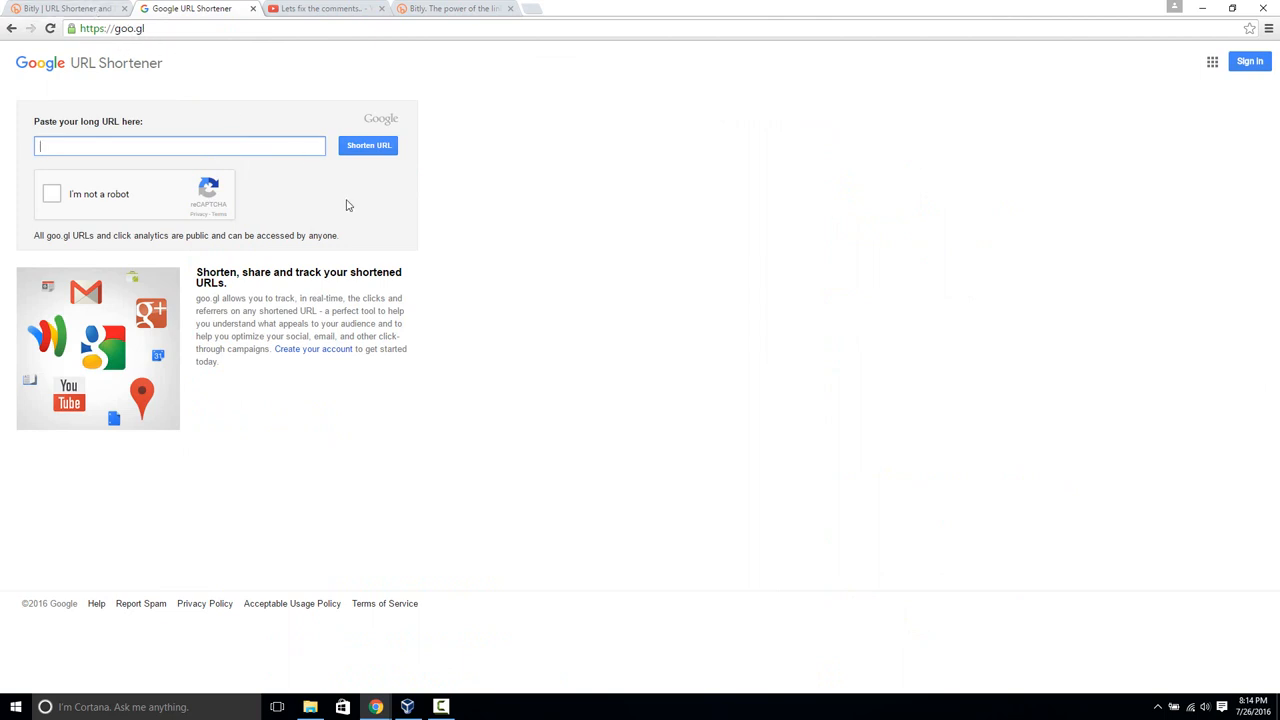
pyautogui.write('www.goog')
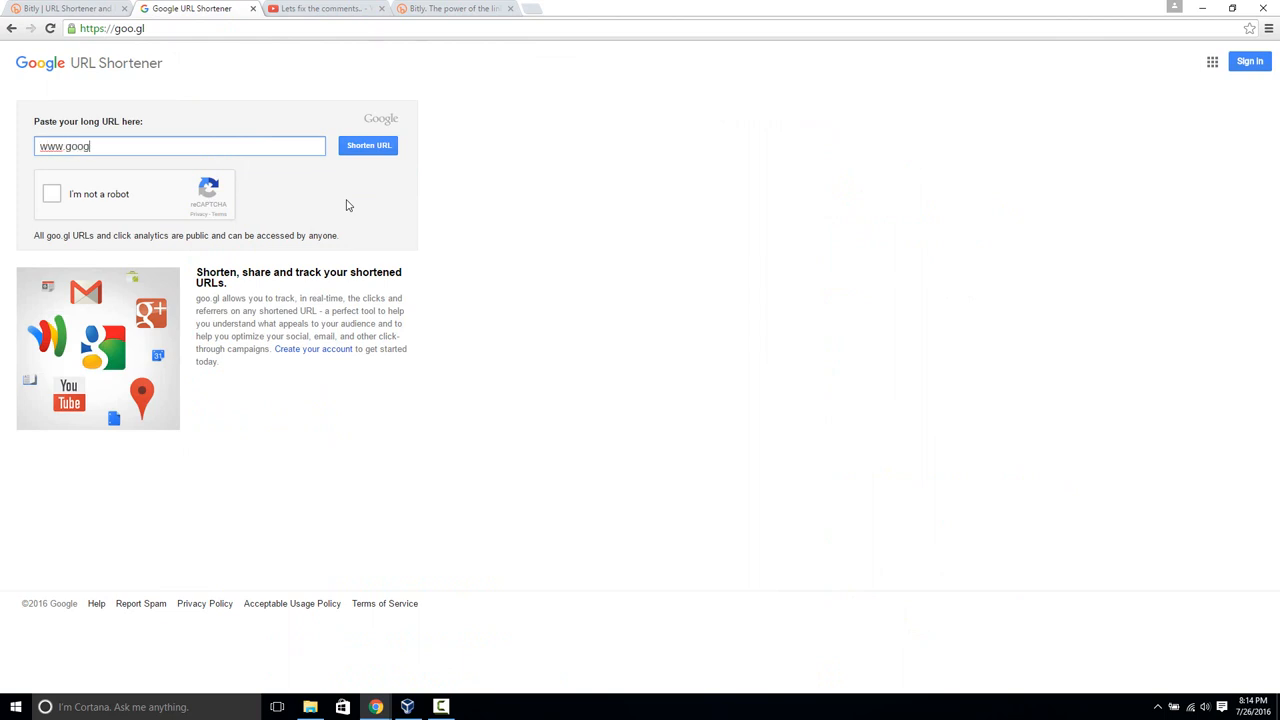
pyautogui.write('le.com')
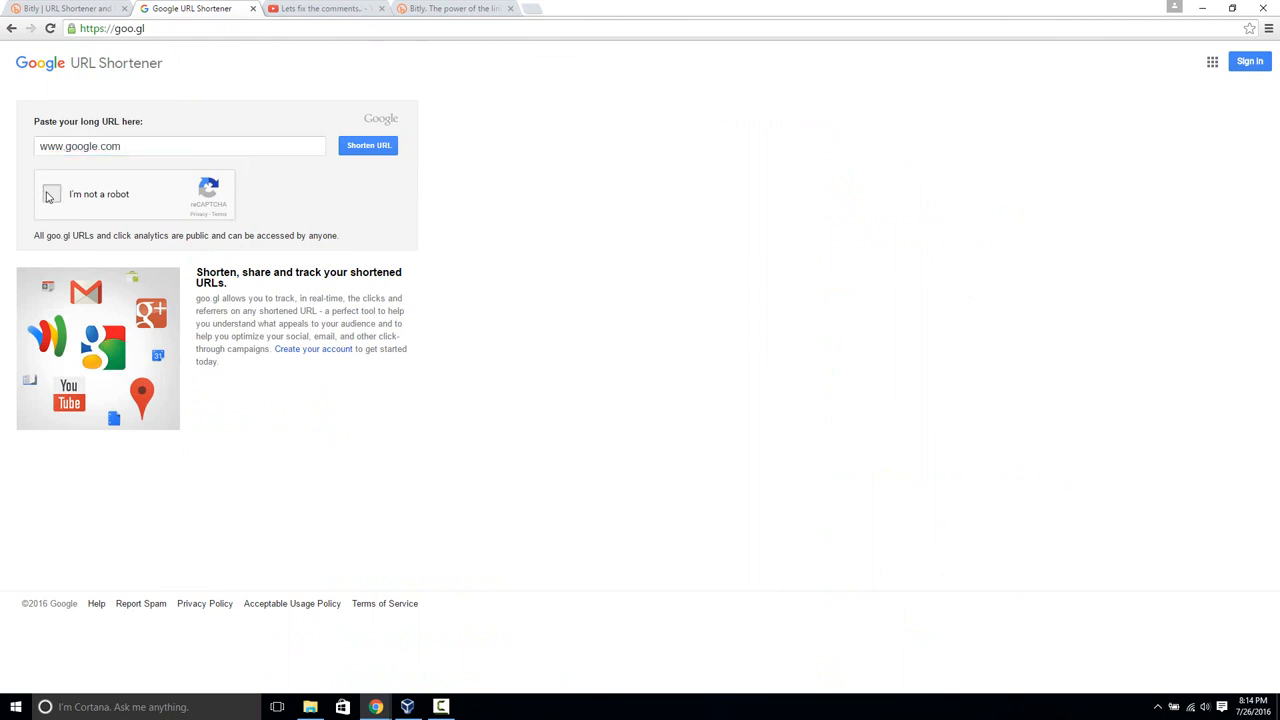
# Step: Pass the not-a-robot check by marking the tree images and verifying
pyautogui.click(52, 194)
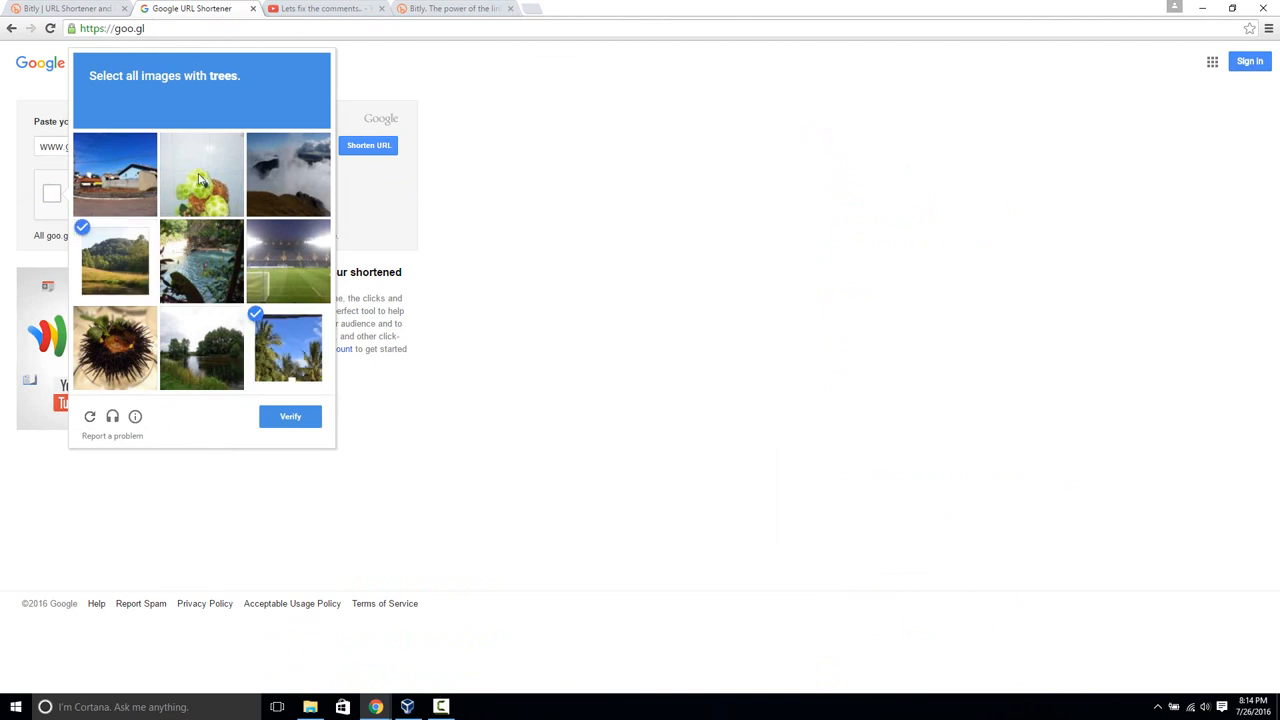
pyautogui.click(200, 348)
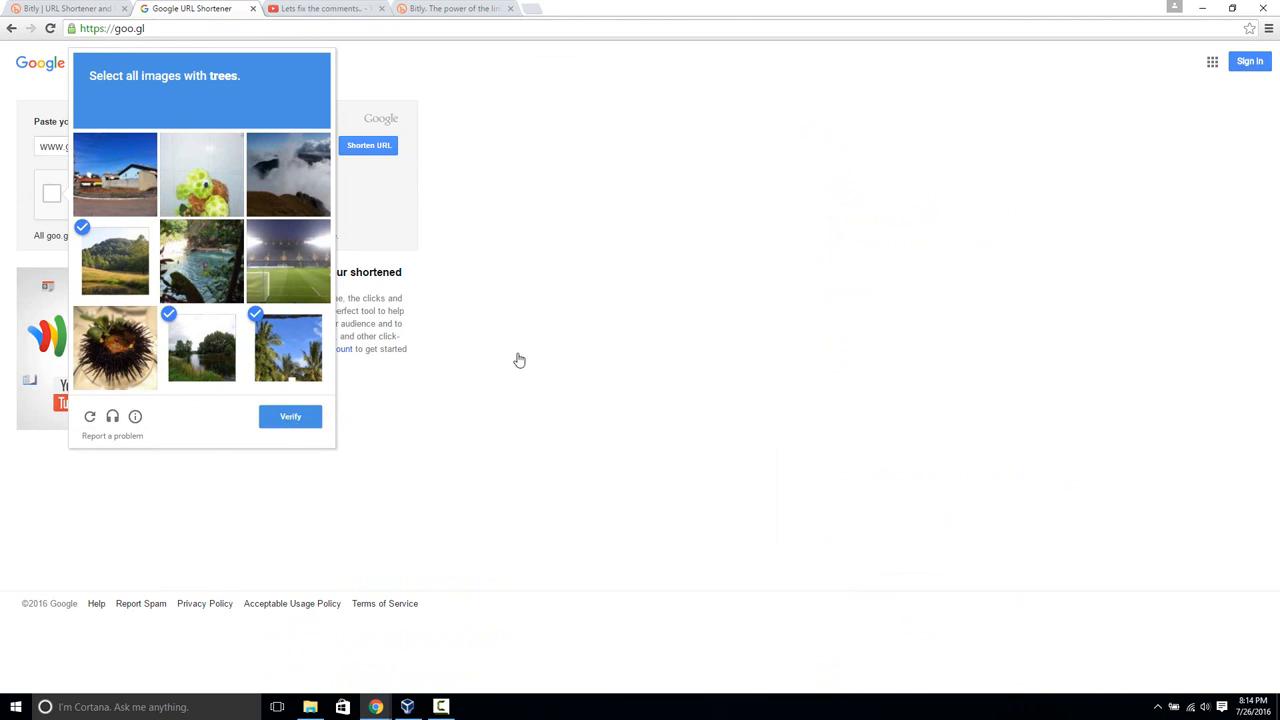
pyautogui.click(290, 416)
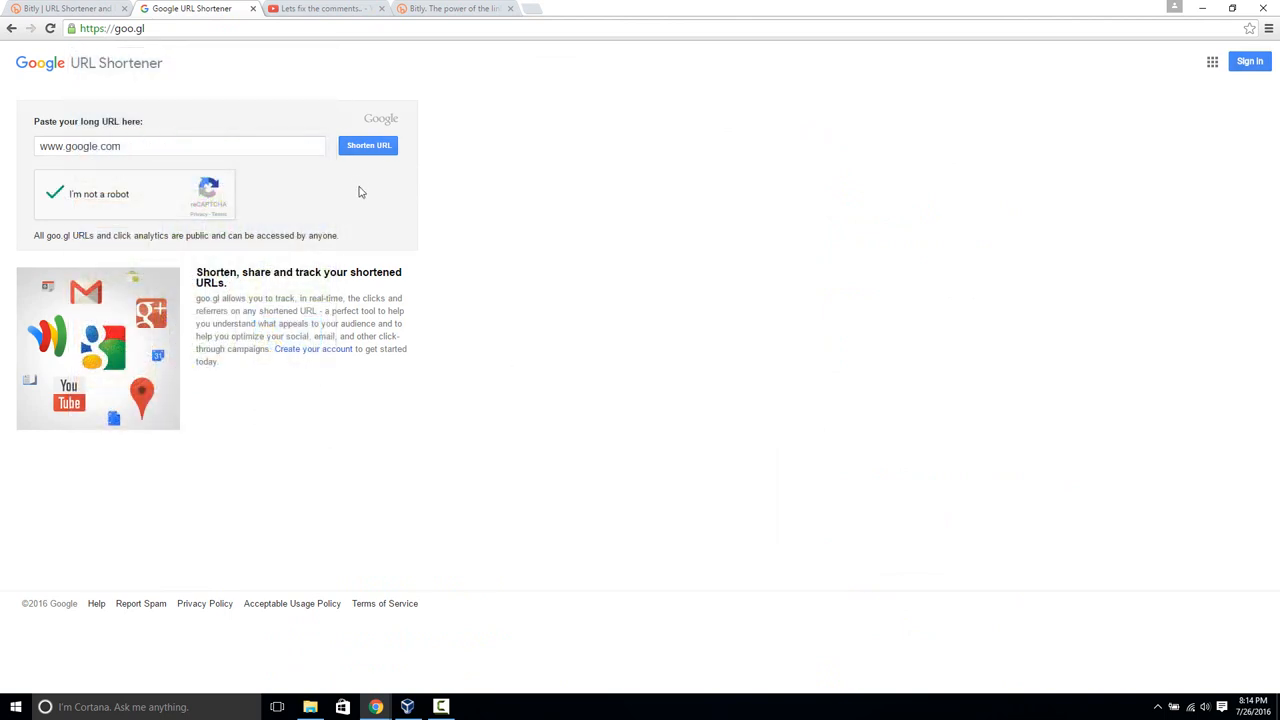
# Step: Shorten the URL to goo.gl/fbsS and select the new short link
pyautogui.click(368, 144)
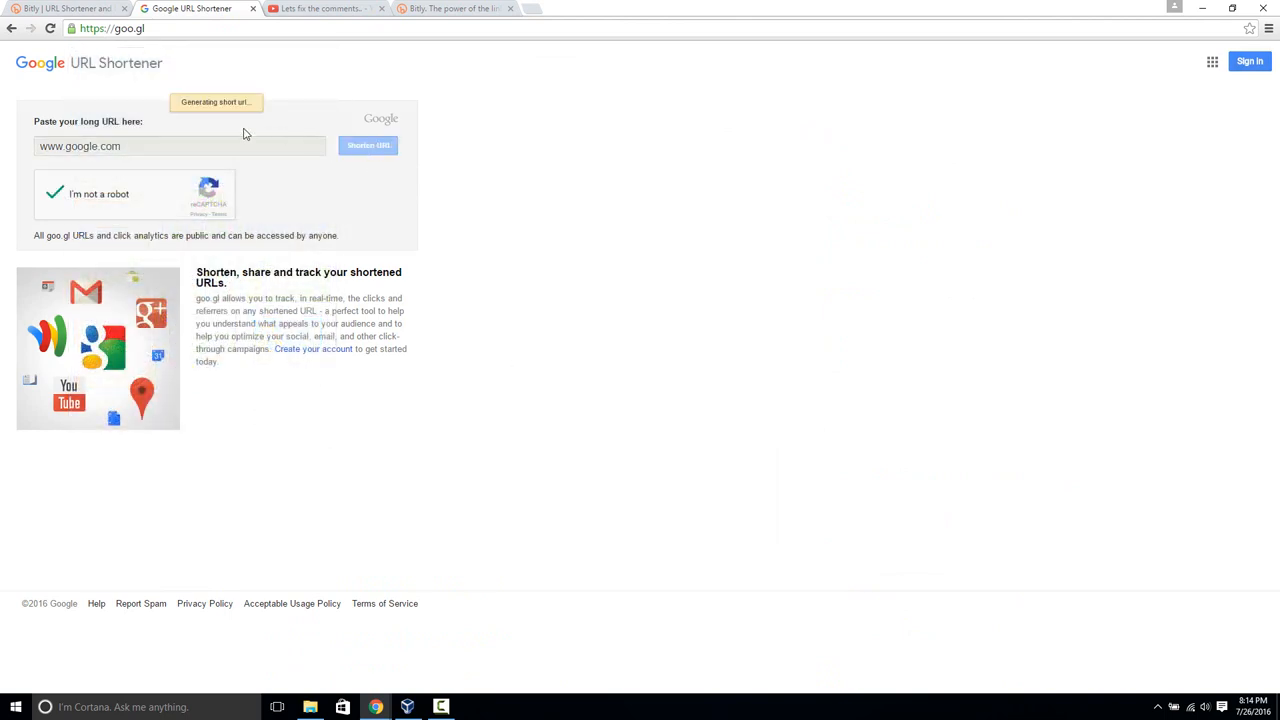
pyautogui.click(368, 144)
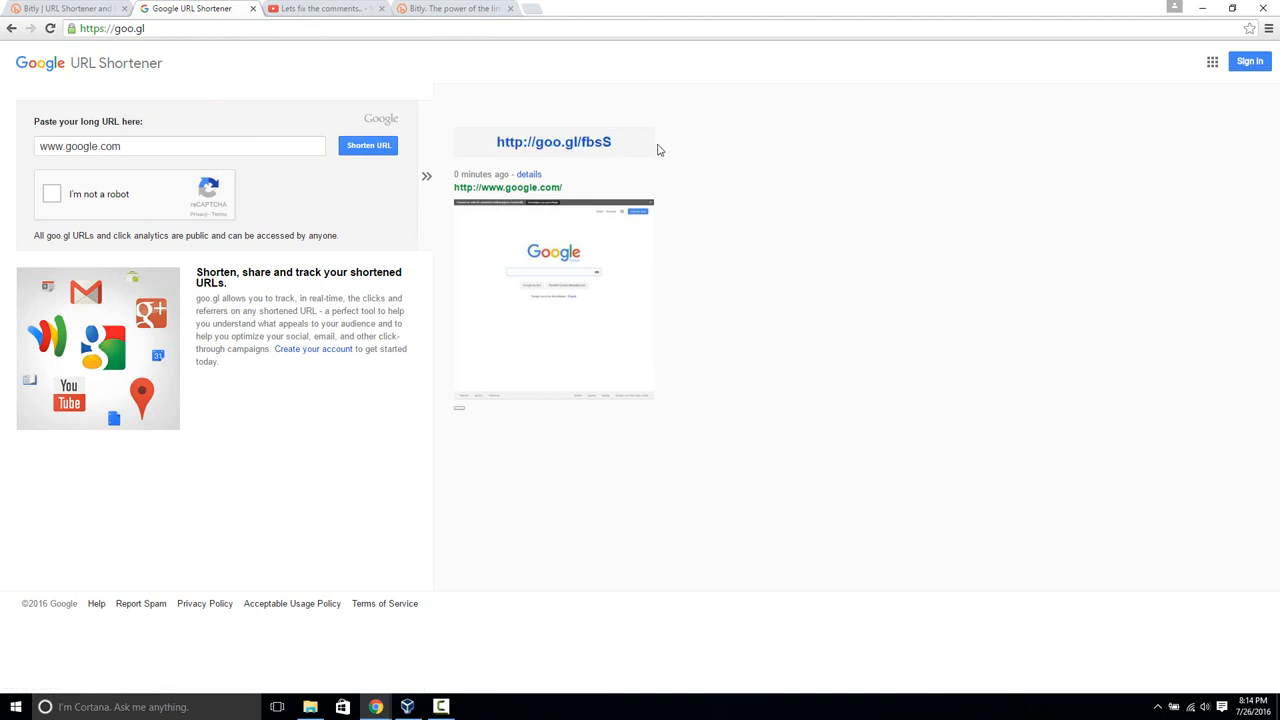
pyautogui.click(552, 140)
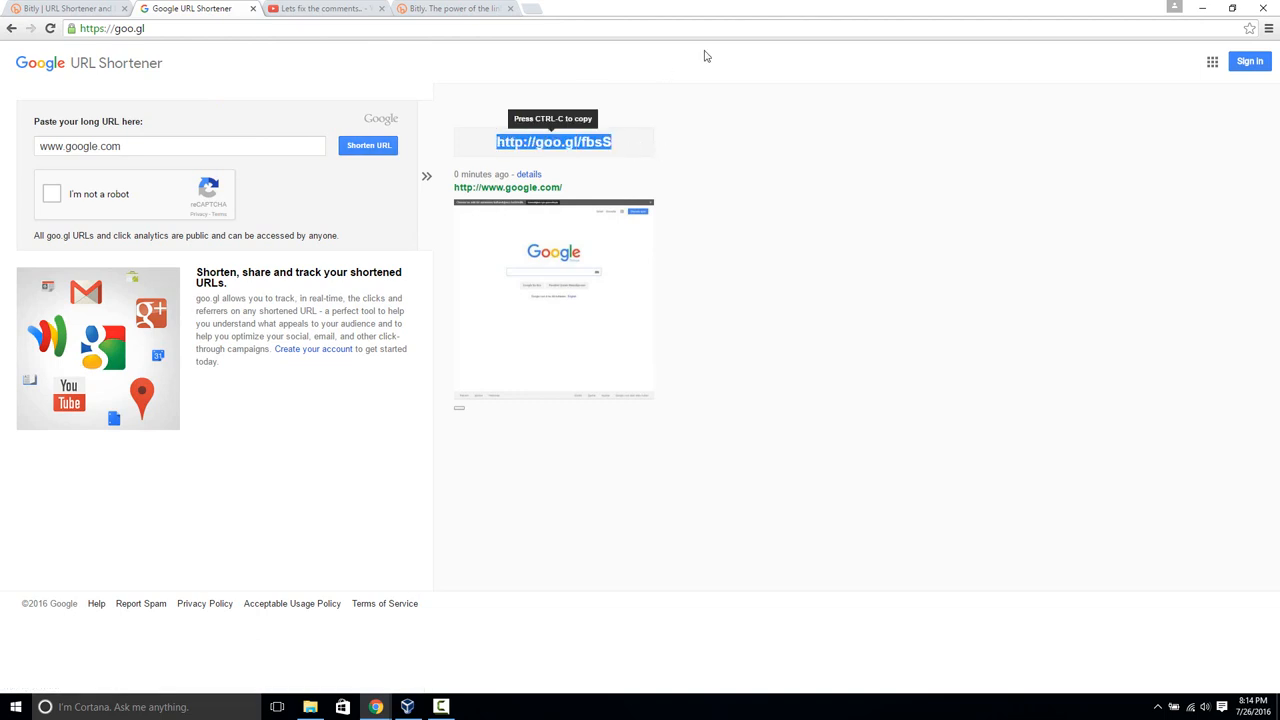
pyautogui.click(456, 8)
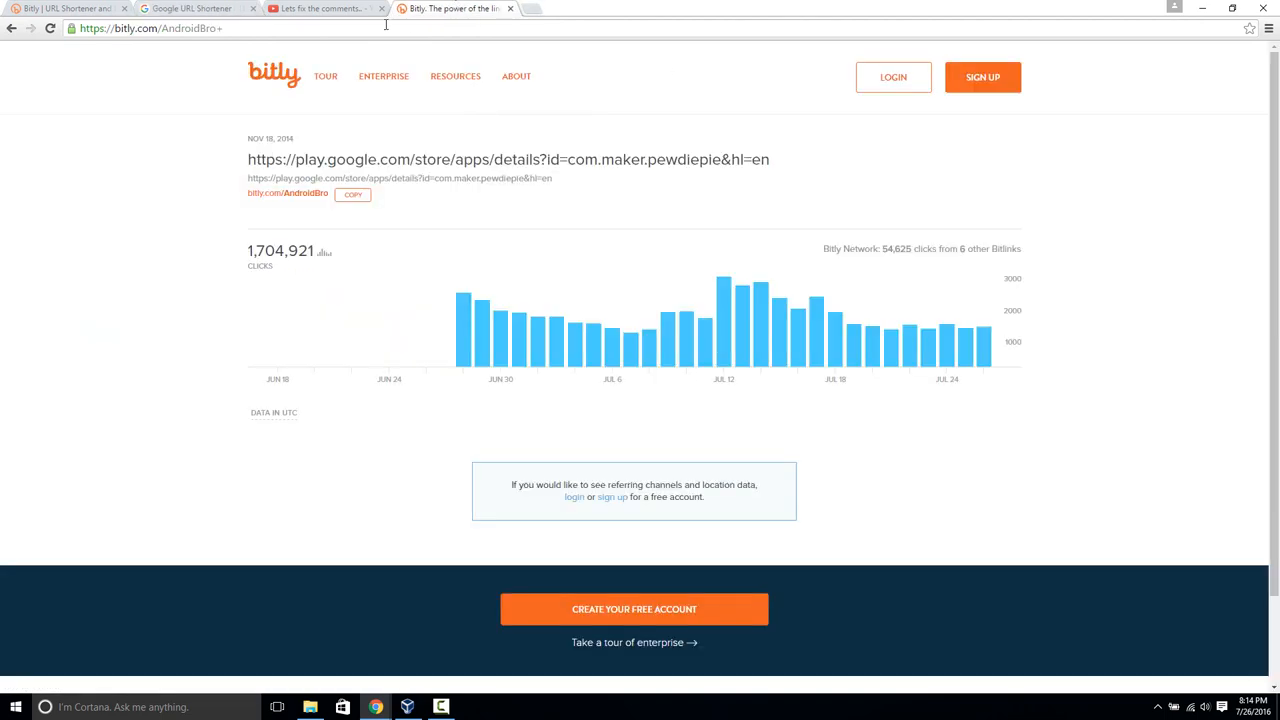
pyautogui.write('http://goo.gl/fbsS')
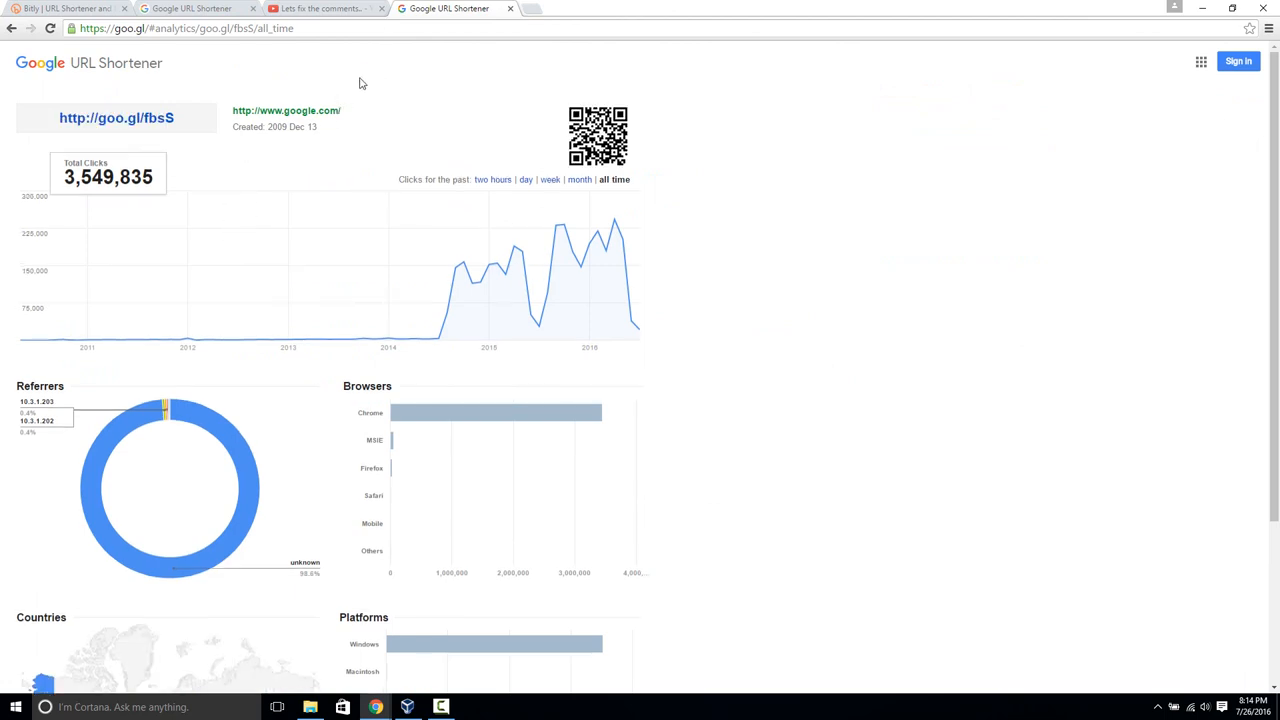
pyautogui.moveTo(406, 94)
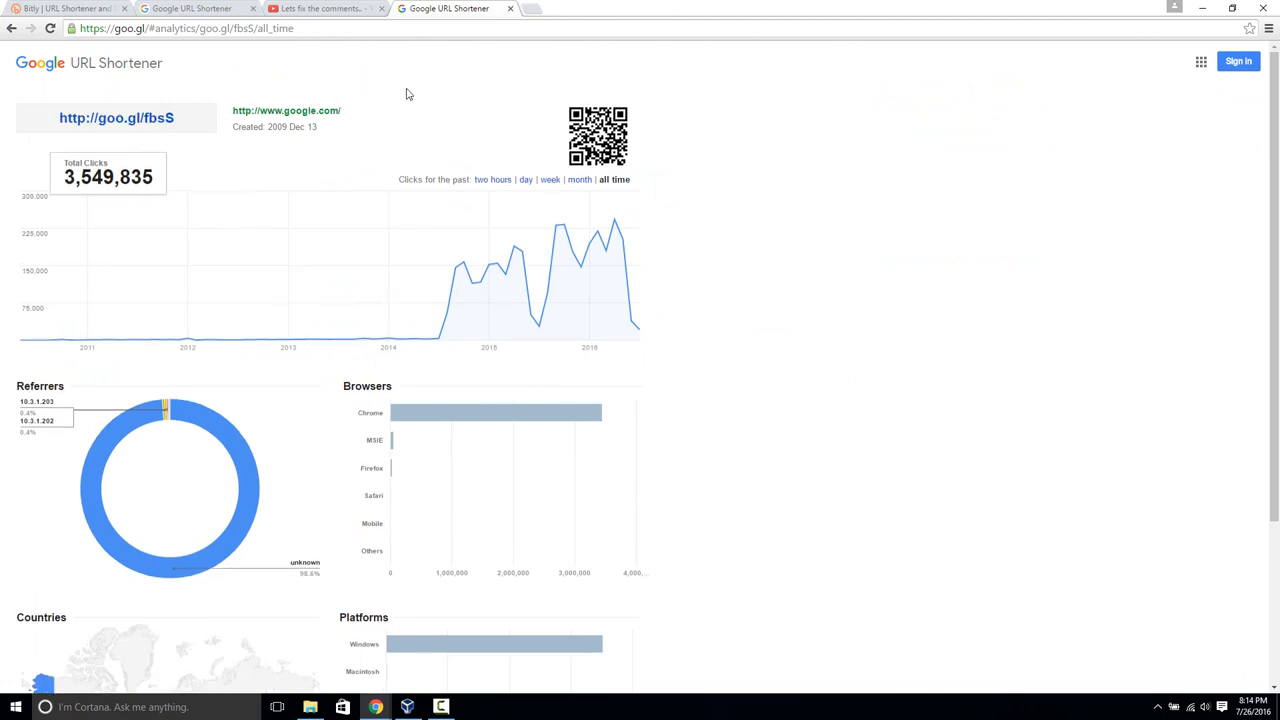